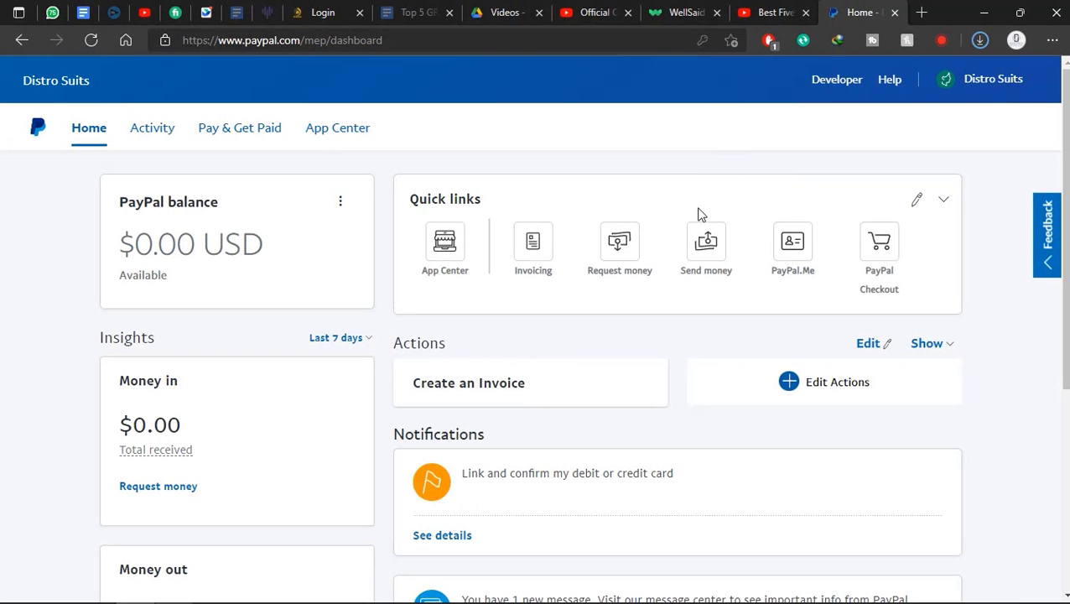
mouse_move(677, 352)
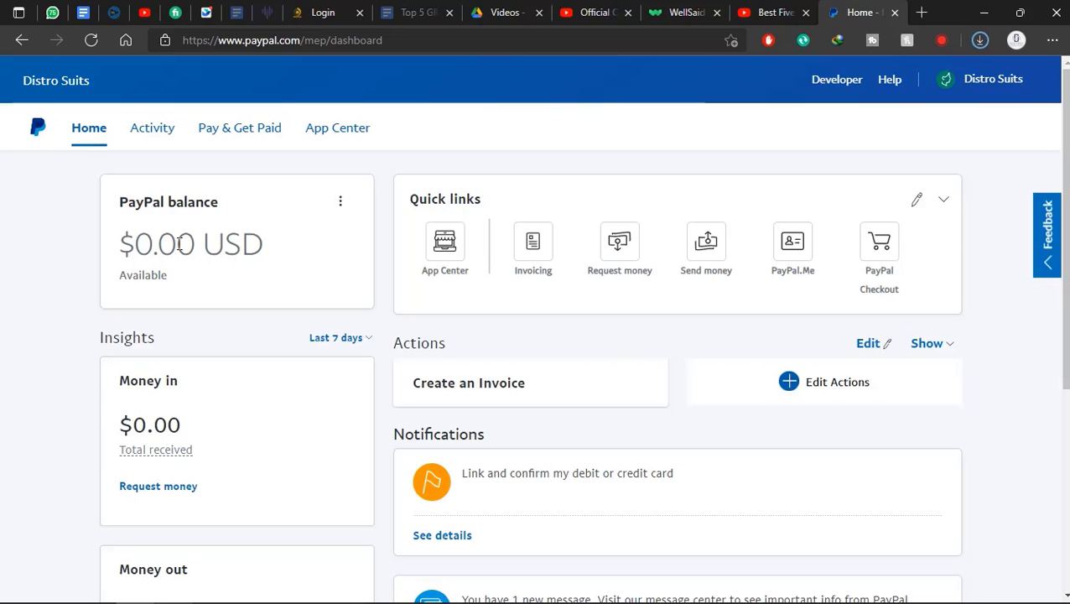
mouse_move(225, 317)
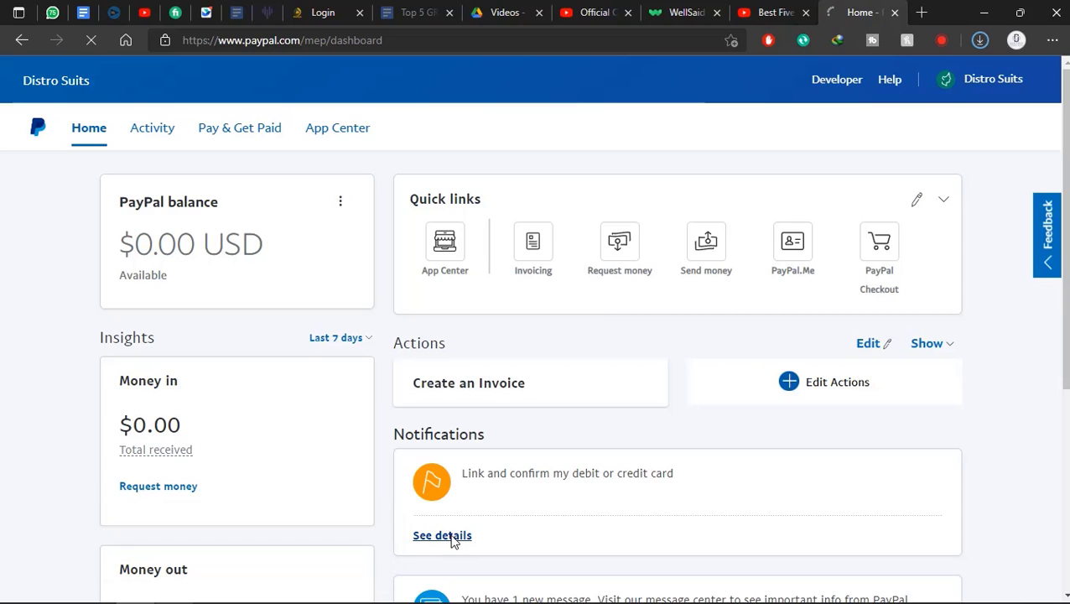
- View the linked Bank Prepaid ••0030 card's details and begin its confirmation
click(442, 535)
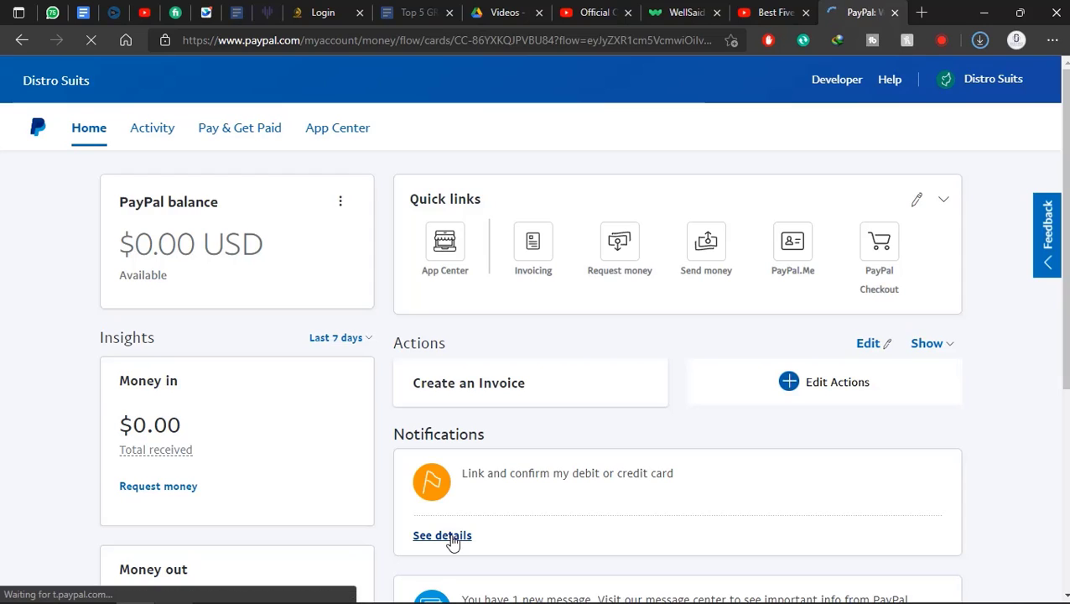
click(443, 535)
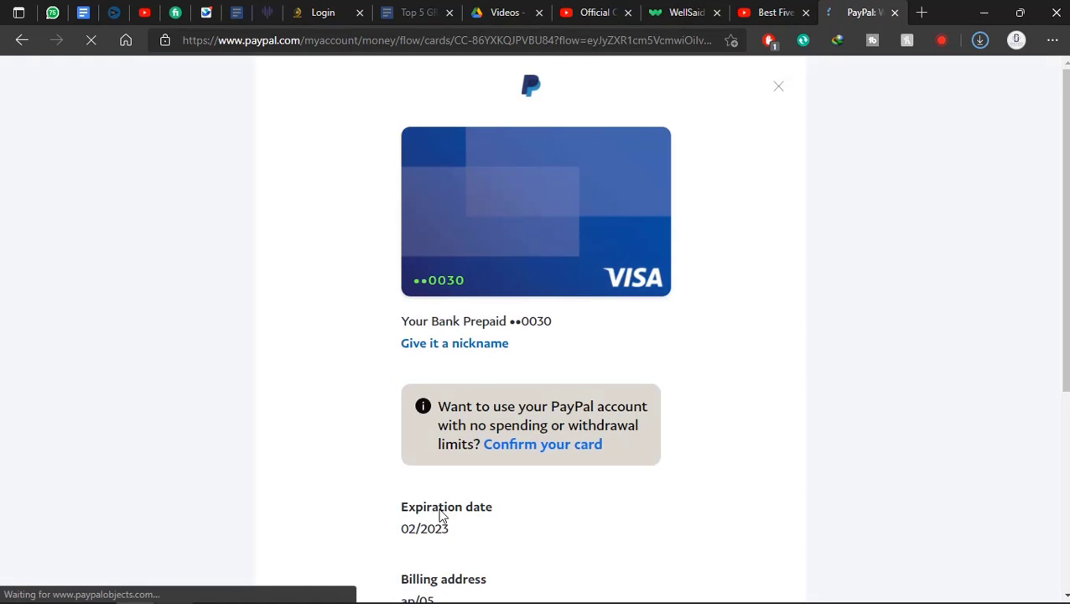
scroll(down, 3)
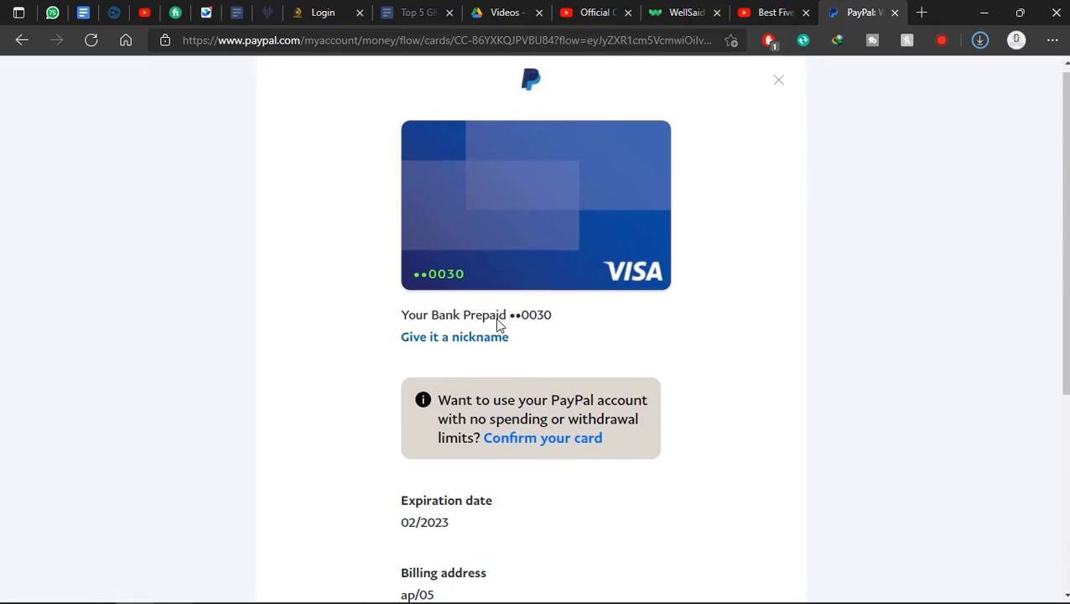
scroll(down, 3)
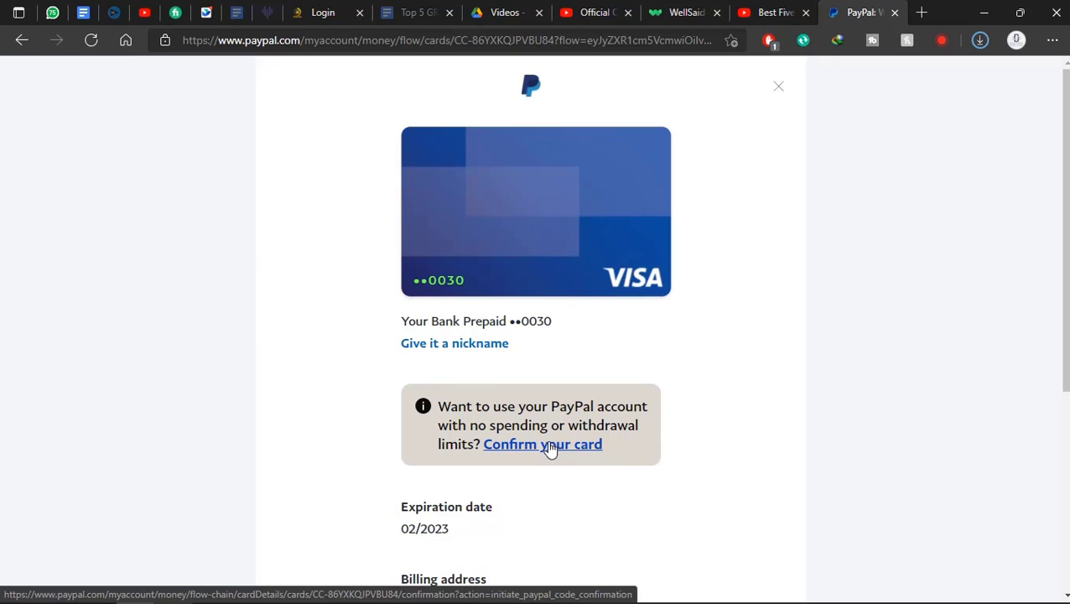
click(543, 443)
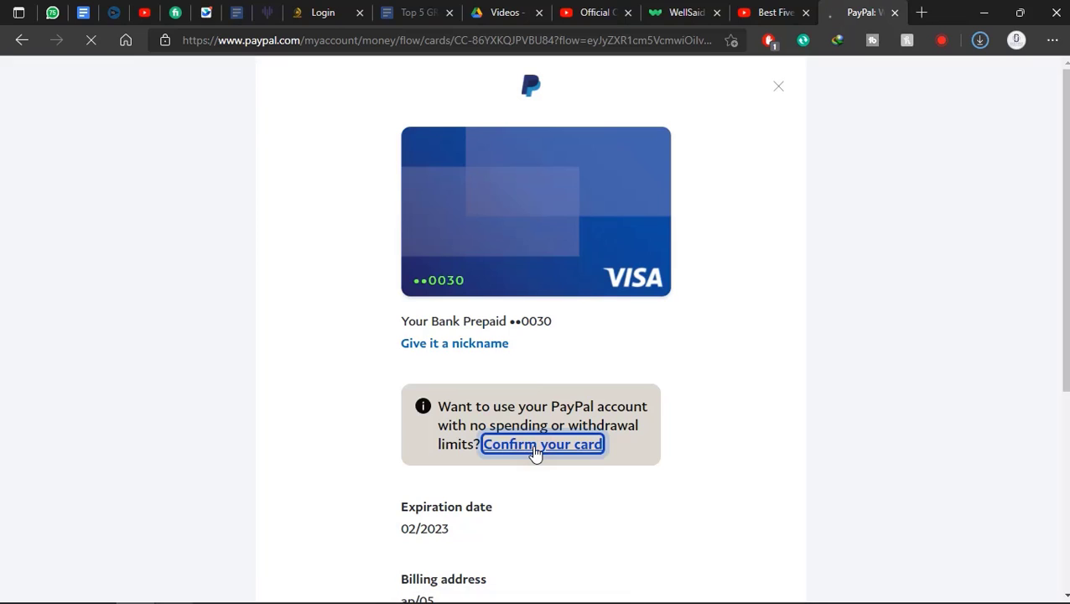
- Start the small-statement-charge confirmation for card ••0030 and request a code
click(542, 442)
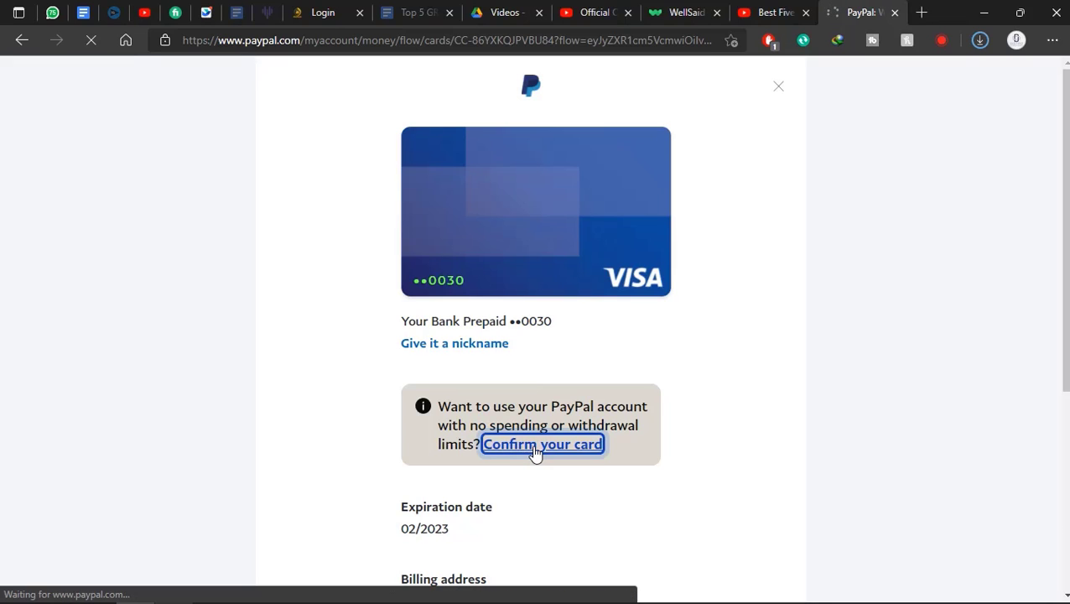
click(542, 443)
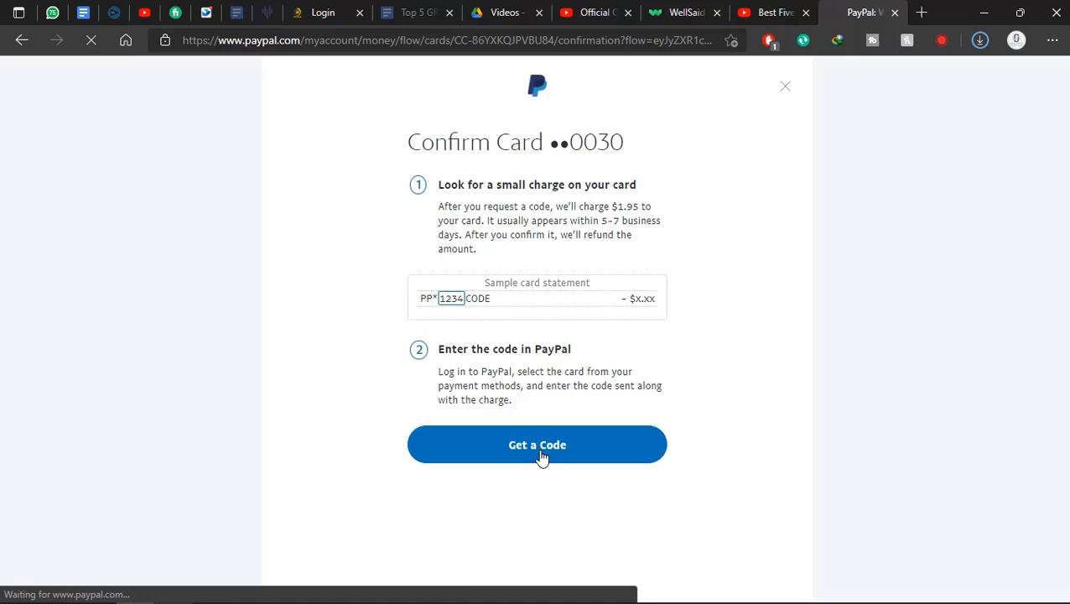
click(536, 444)
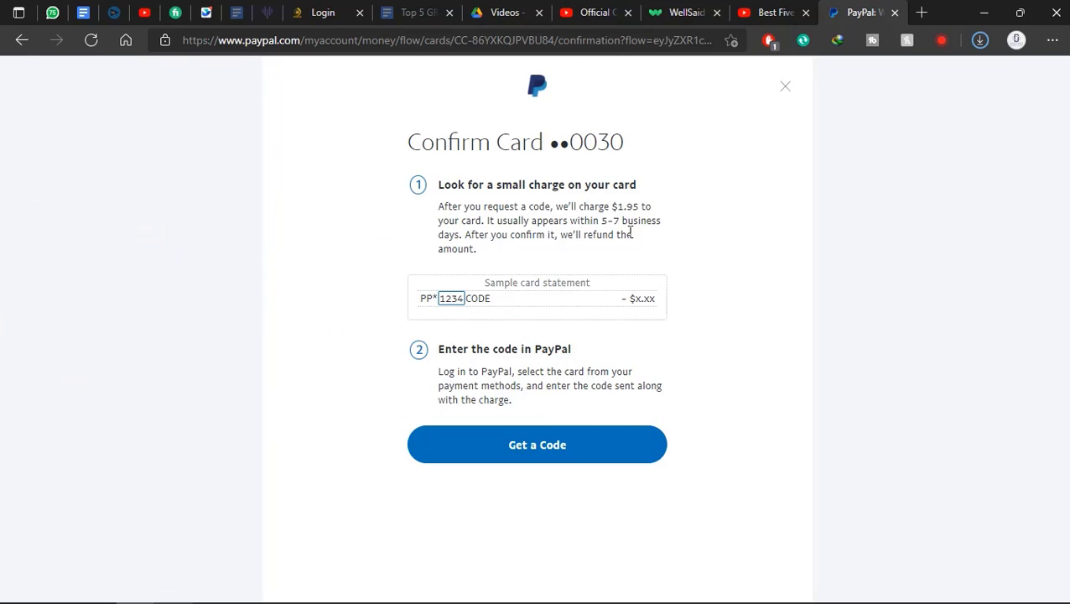
mouse_move(478, 255)
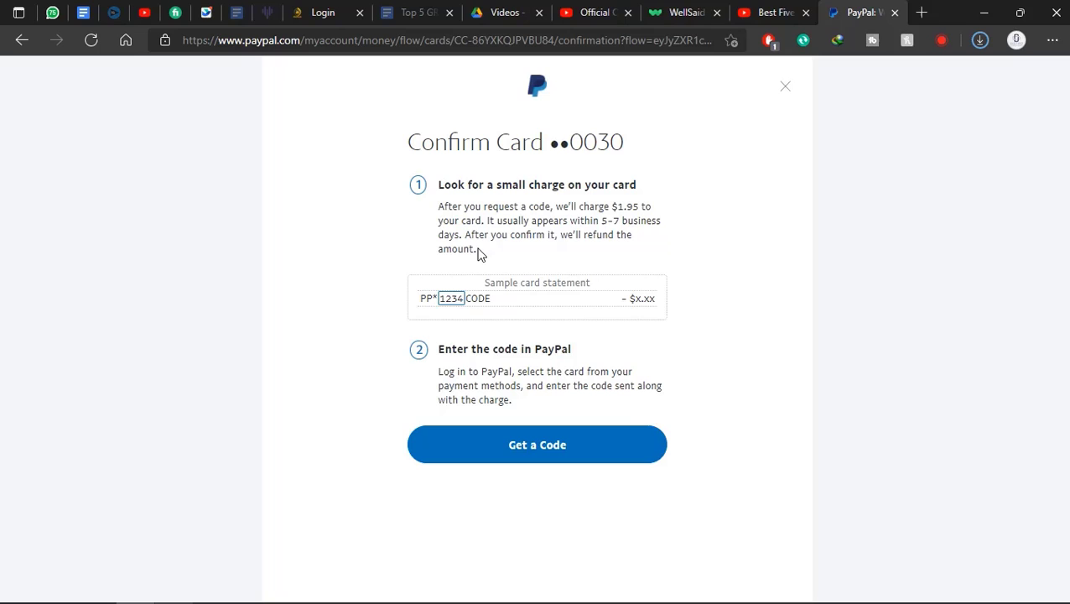
mouse_move(600, 201)
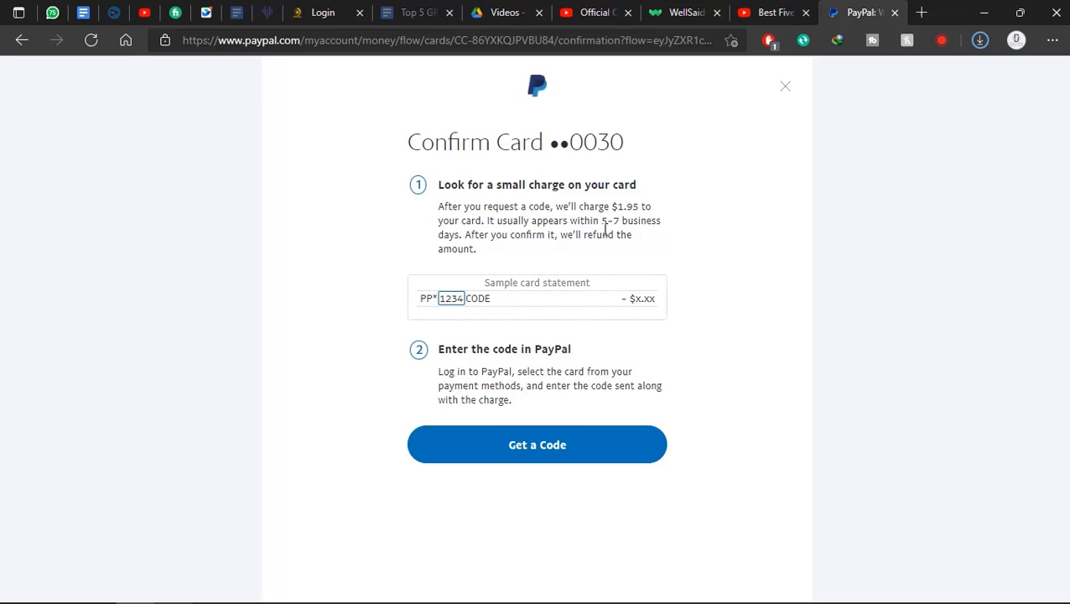
mouse_move(447, 285)
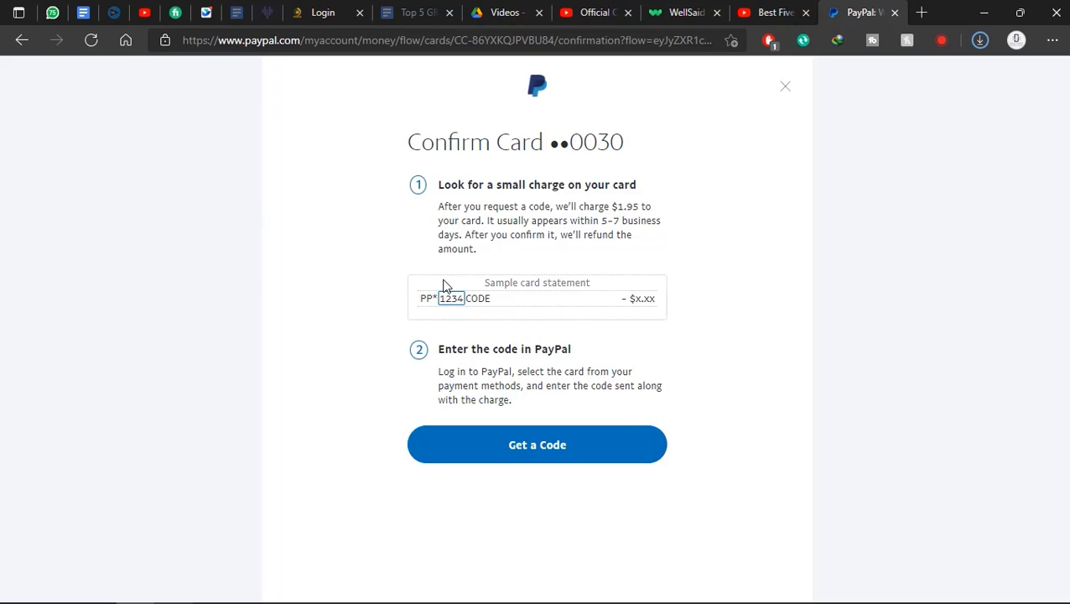
mouse_move(553, 299)
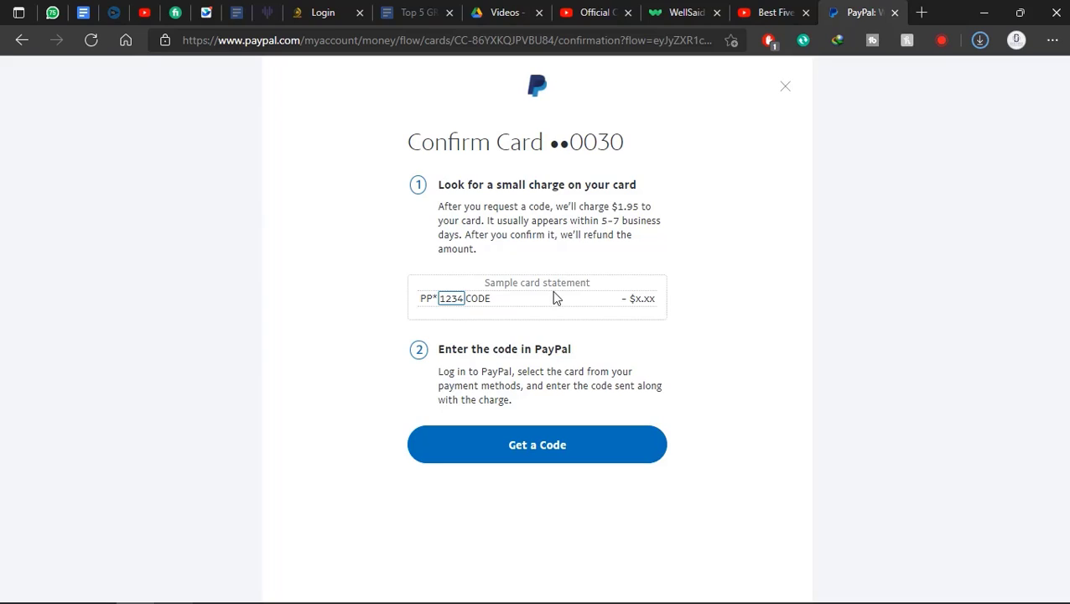
mouse_move(552, 335)
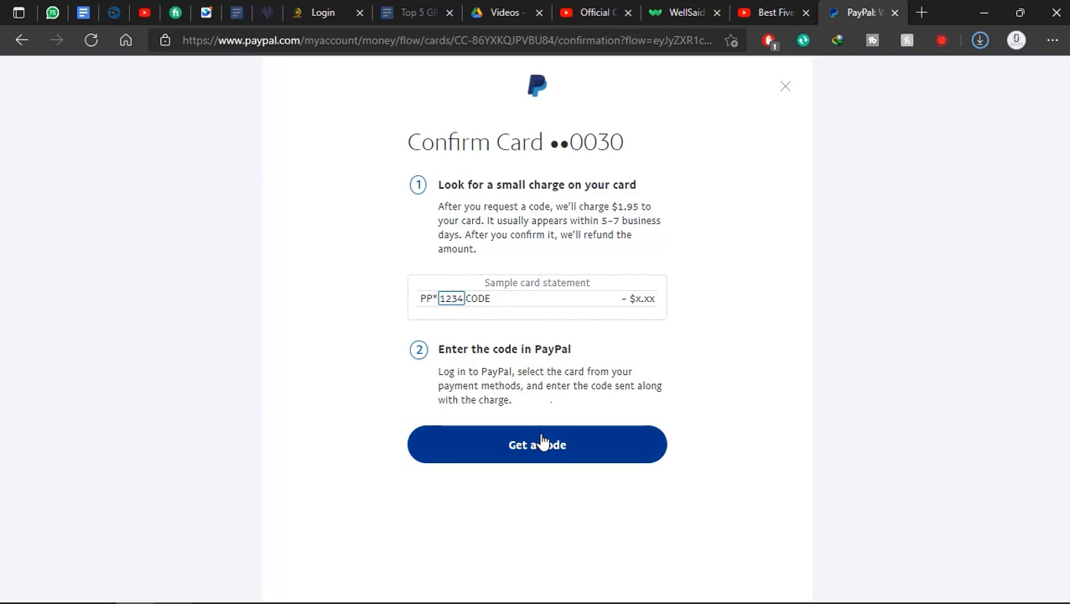
click(537, 444)
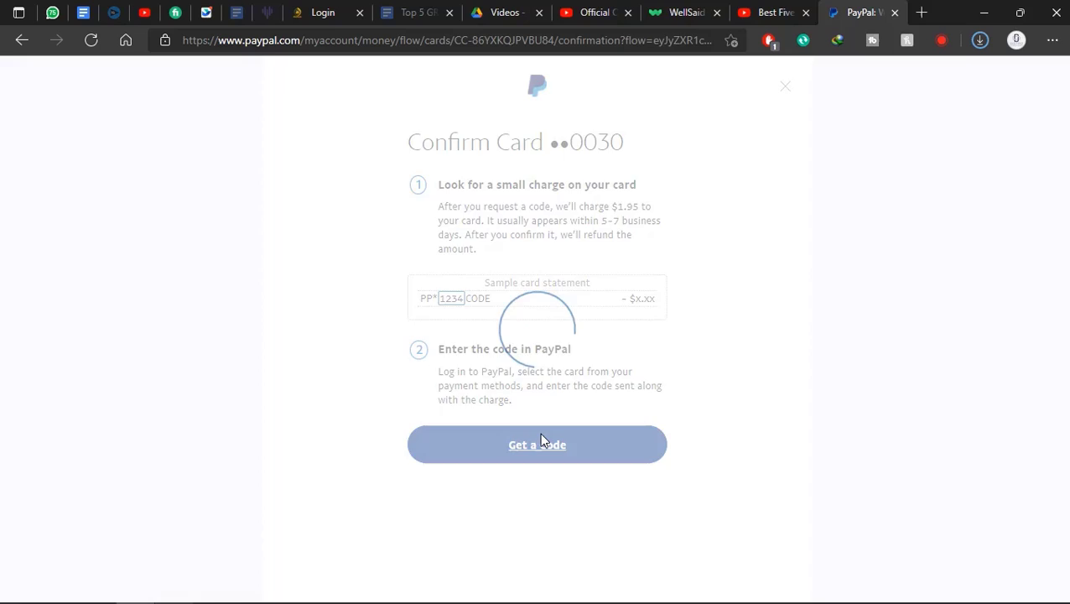
- Get a confirmation code sent as a charge to card ••0030
click(536, 444)
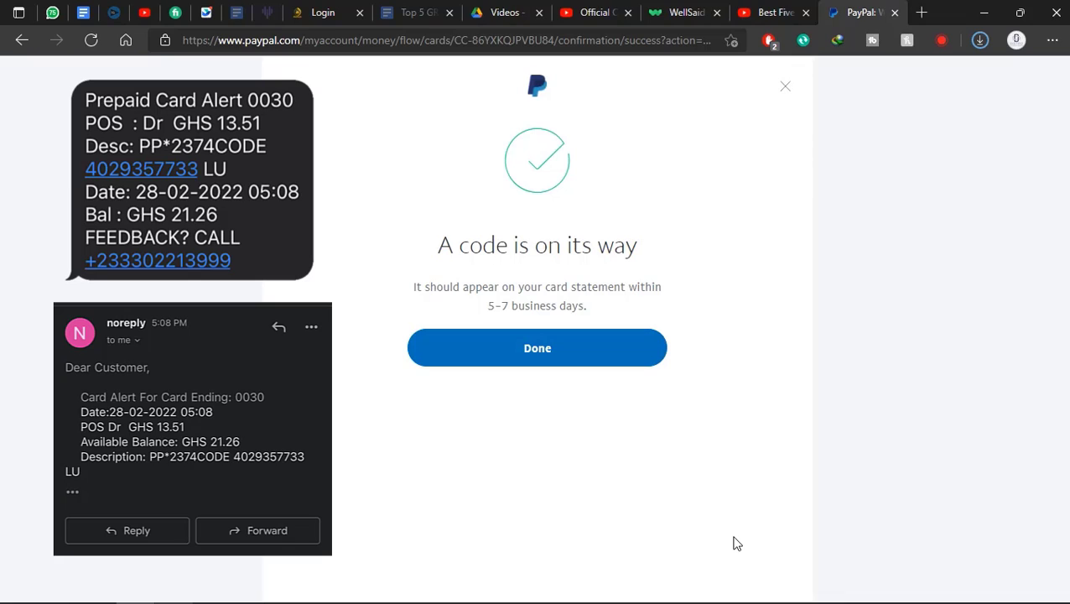
mouse_move(713, 423)
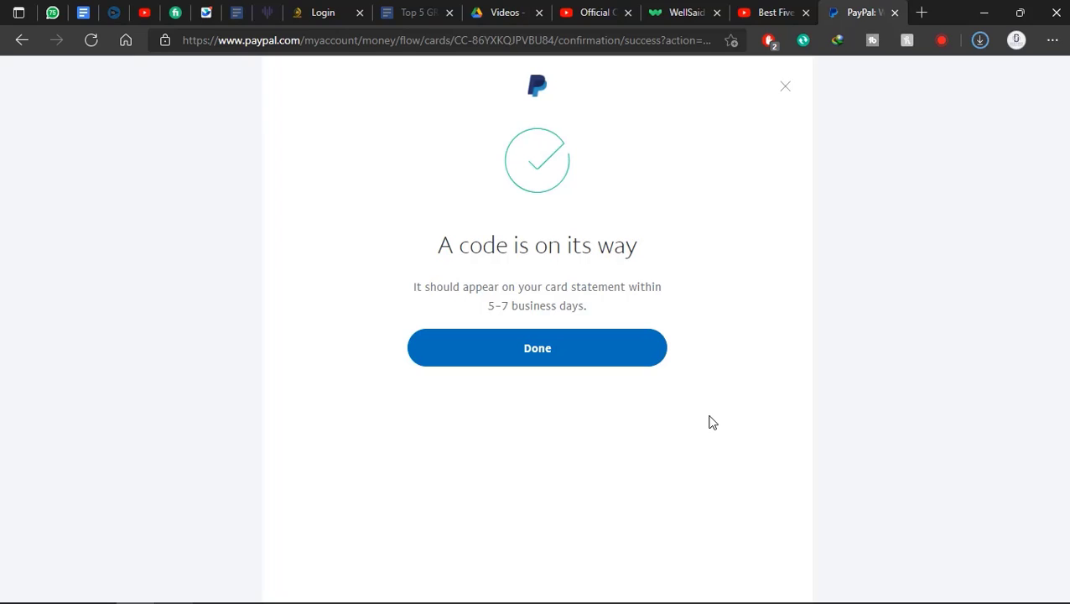
mouse_move(537, 347)
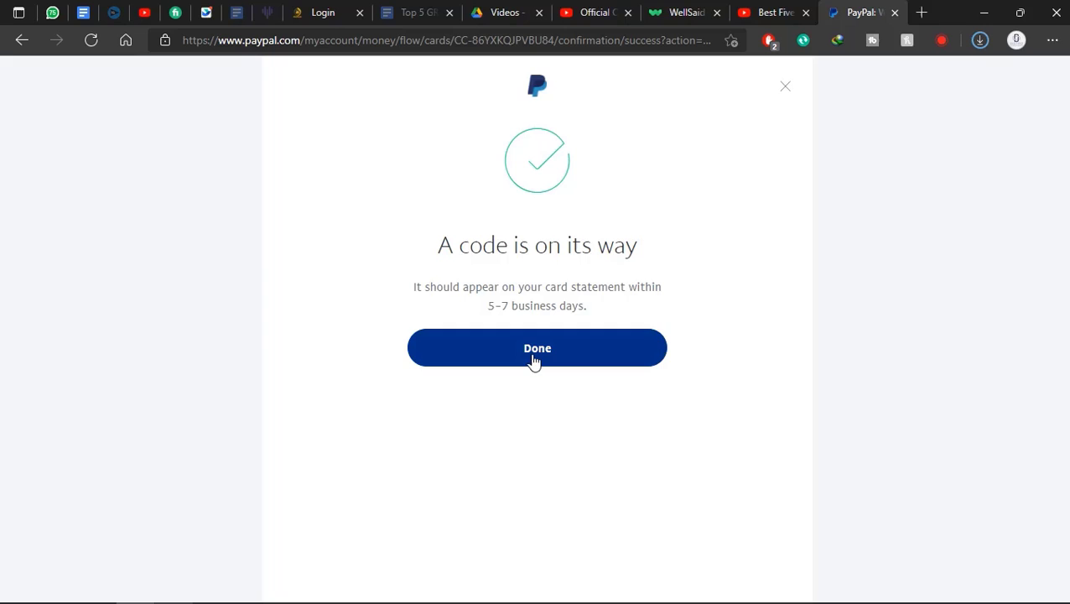
- Finish the code request and go to code entry for card ••0030
click(537, 348)
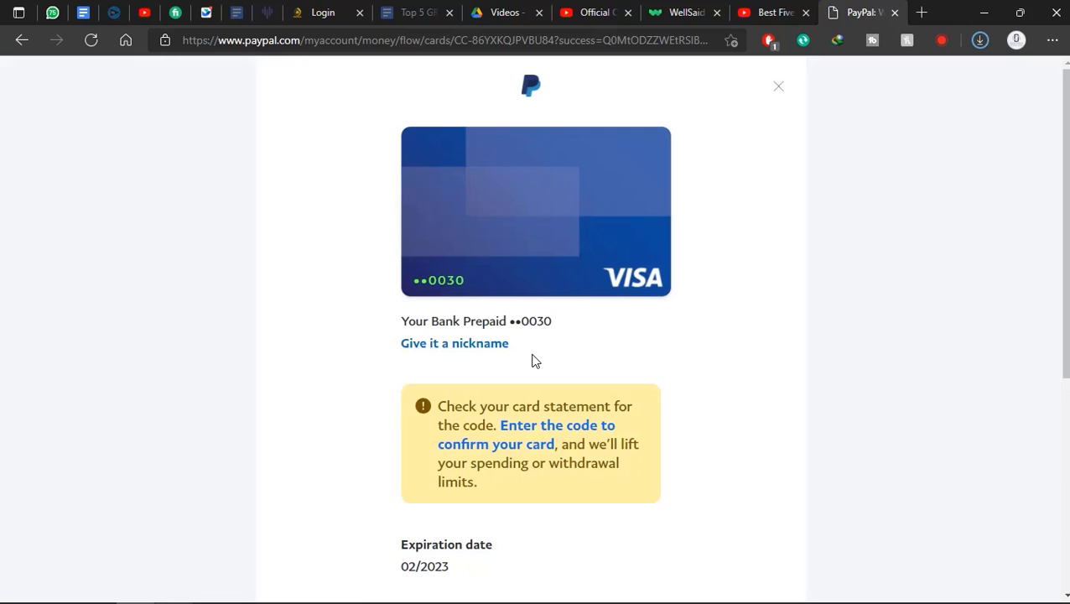
mouse_move(573, 423)
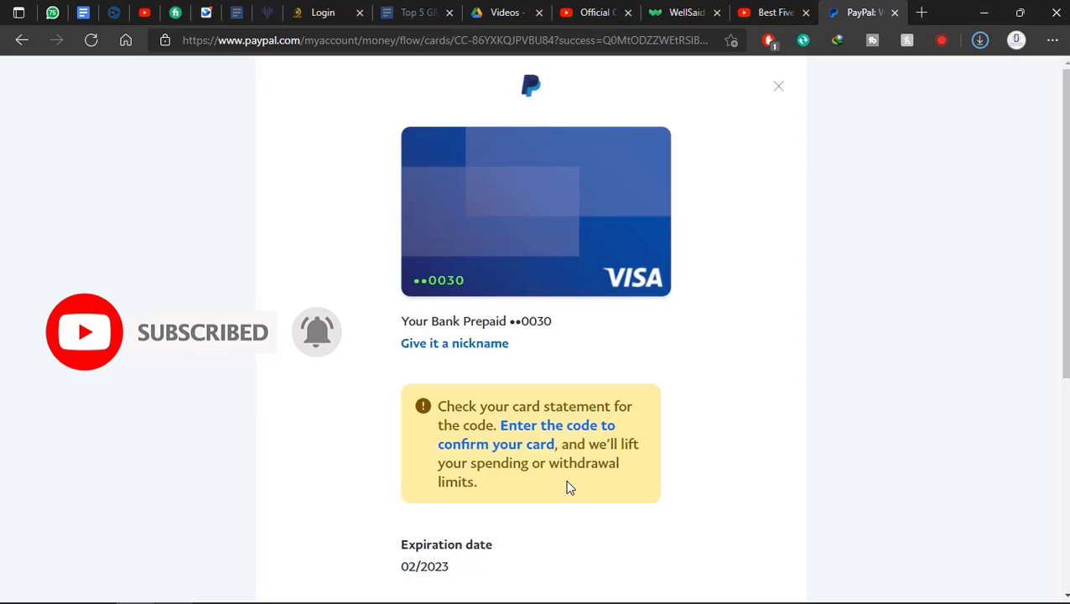
click(533, 443)
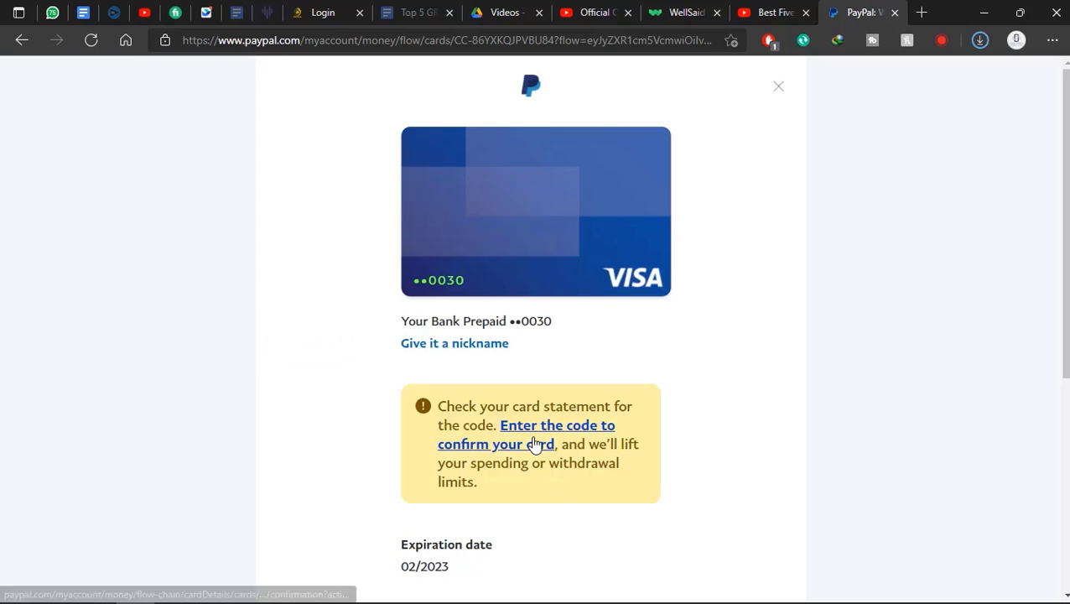
click(533, 434)
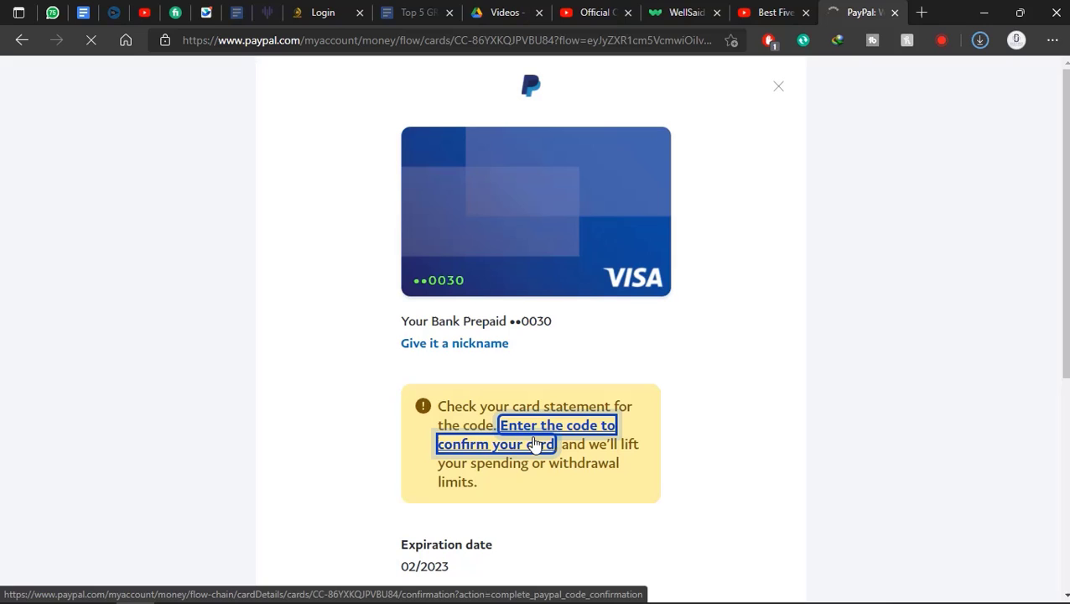
click(525, 433)
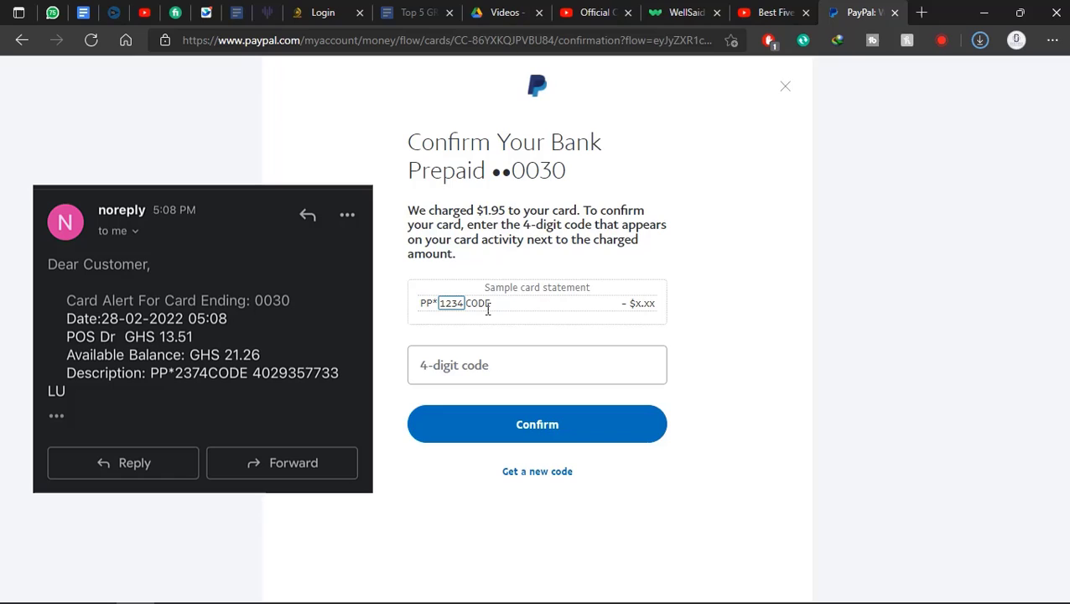
click(537, 364)
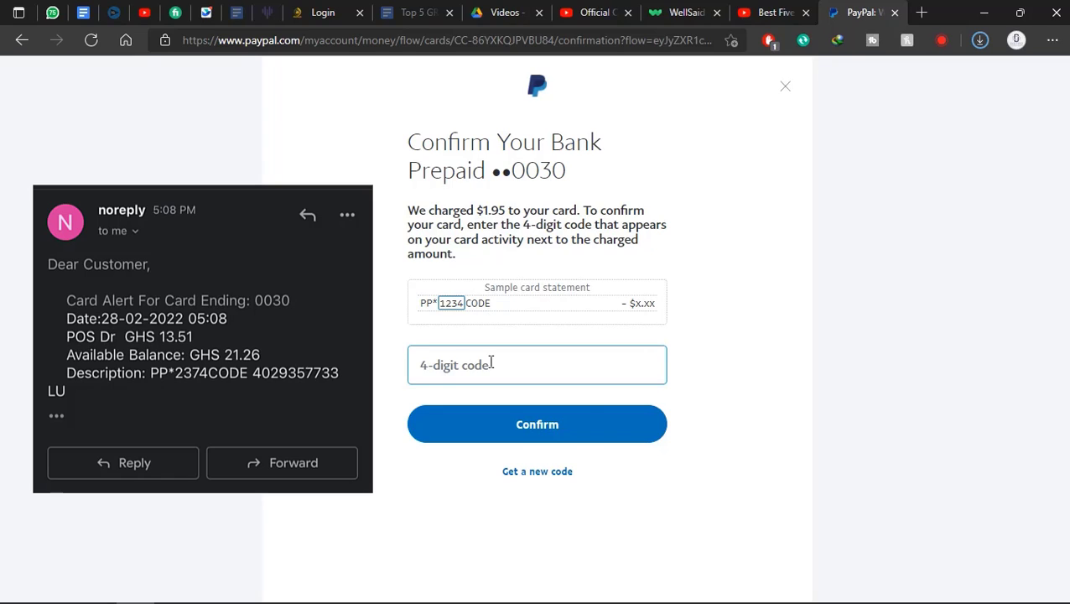
click(537, 364)
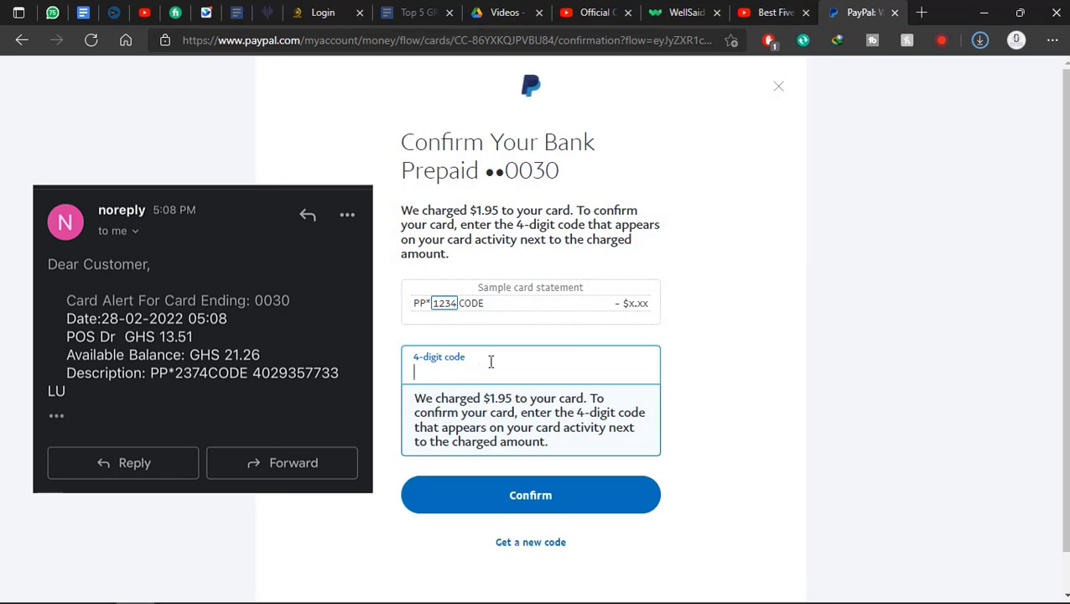
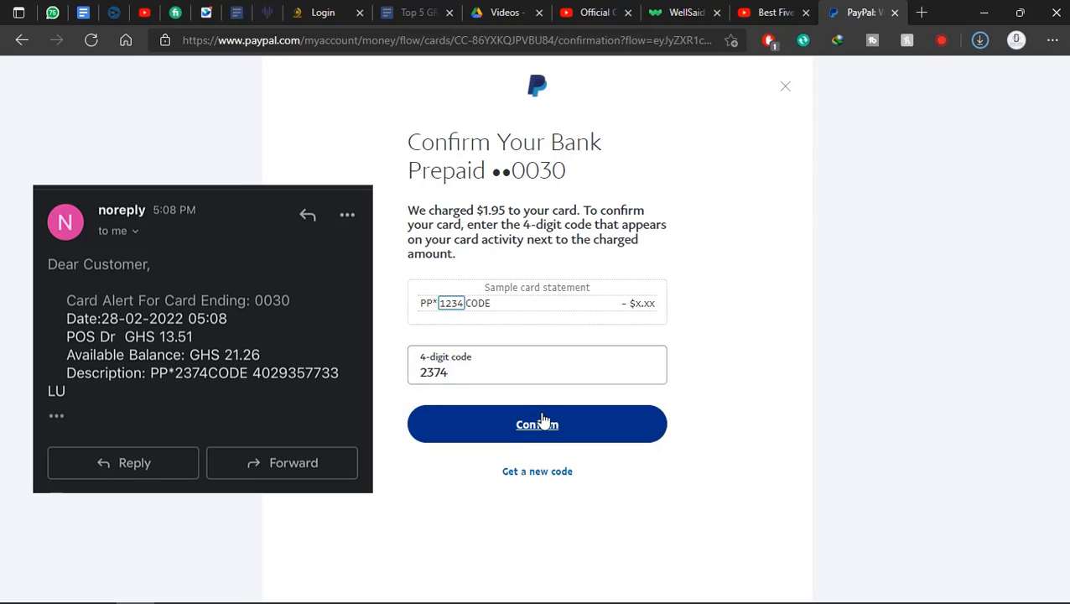
- Confirm card ••0030 with the code and finish on the success screen
click(537, 423)
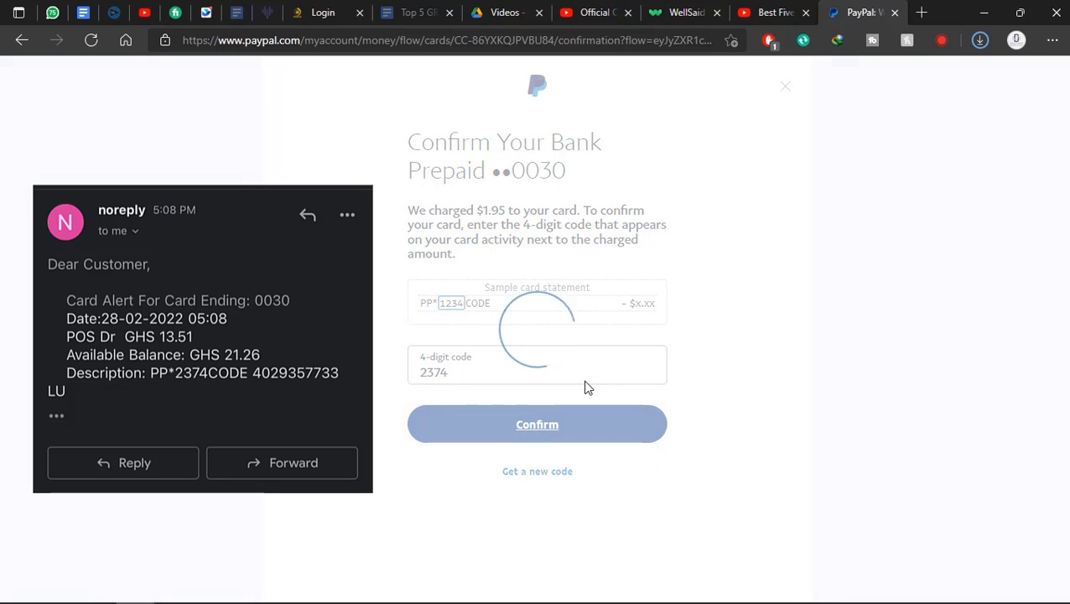
click(536, 423)
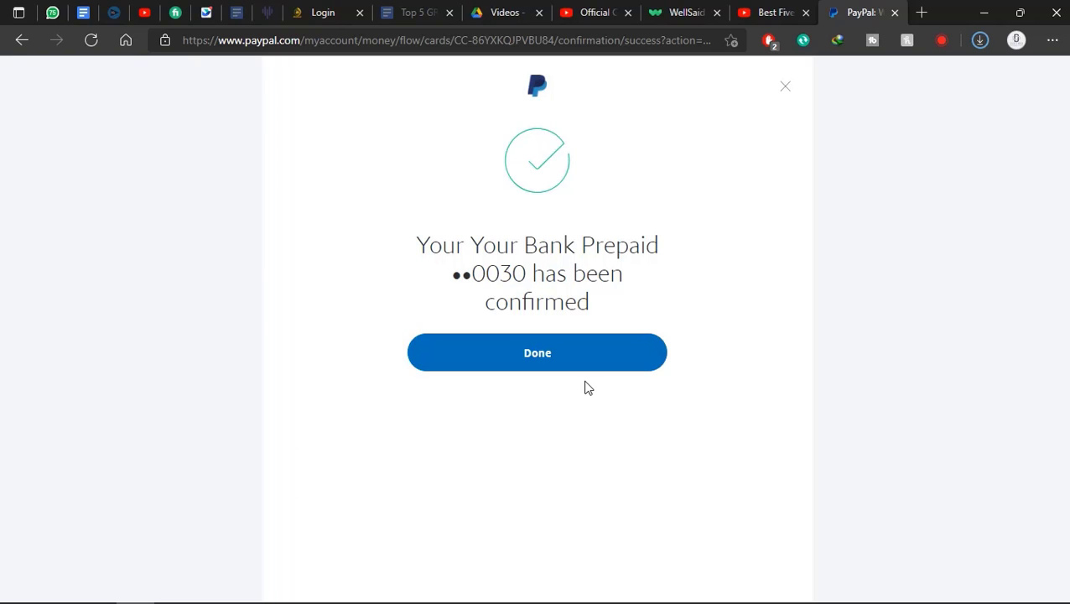
click(537, 352)
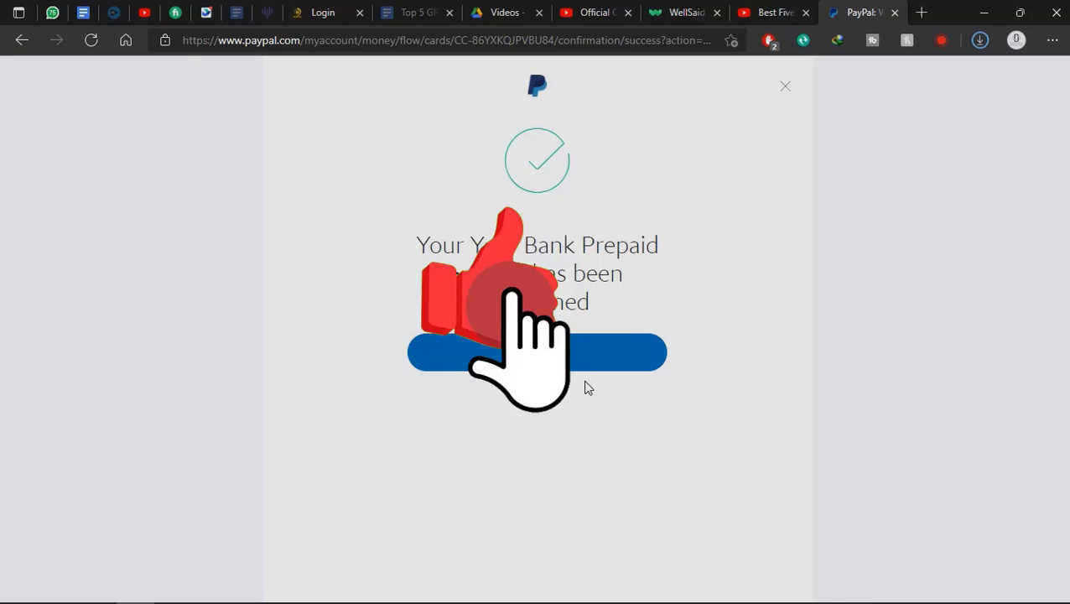